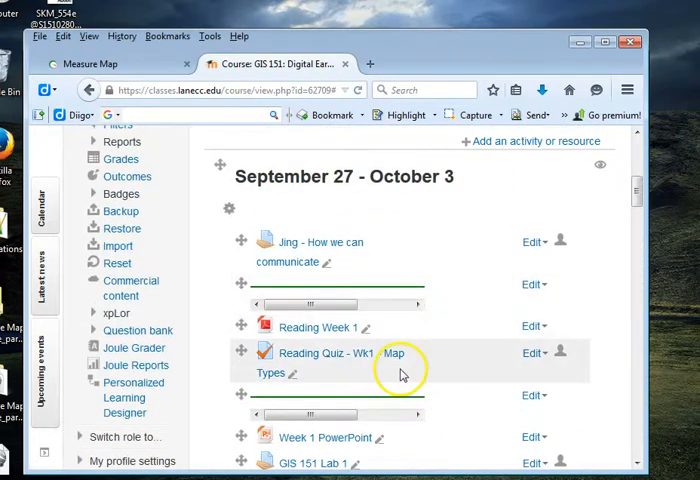
Open the 'Student Lab Examples - Correct' folder from the Moodle course page
scroll("down", 3)
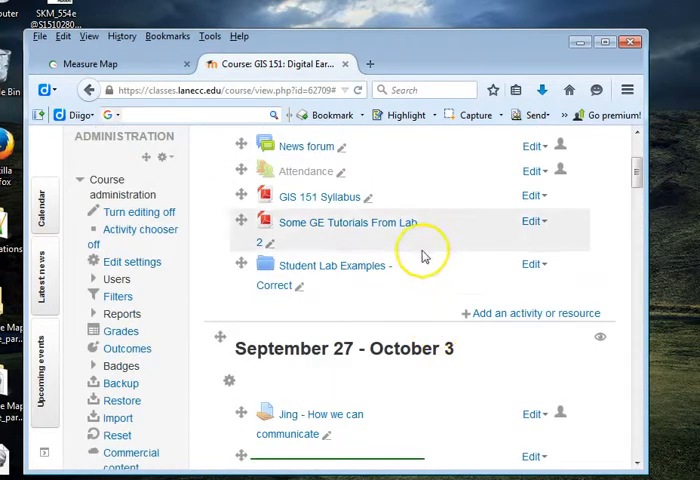
left_click(334, 264)
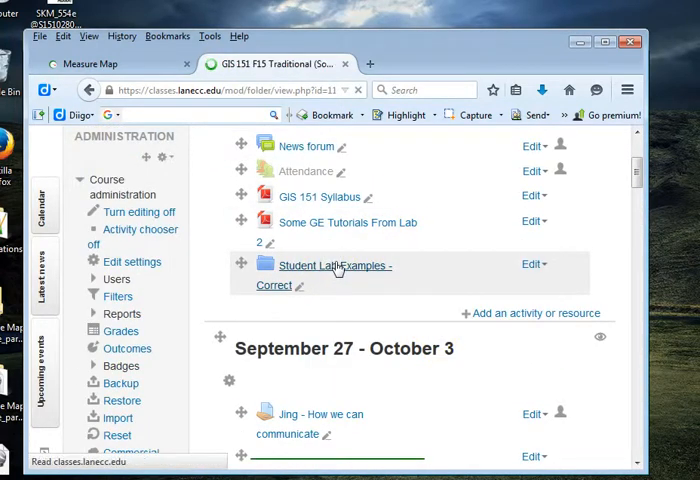
left_click(334, 264)
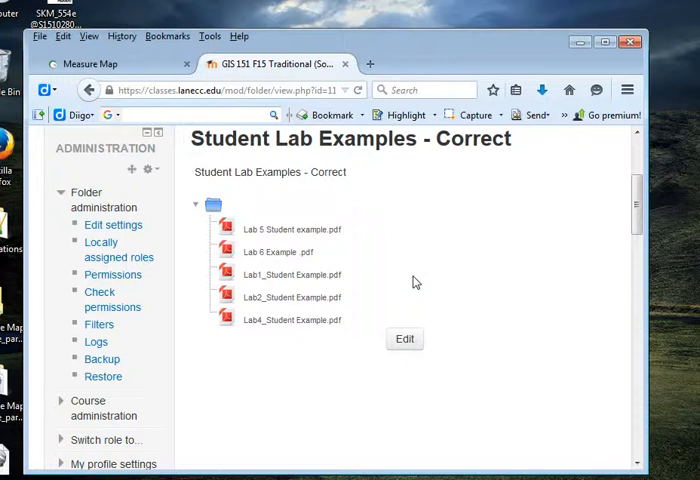
mouse_move(284, 232)
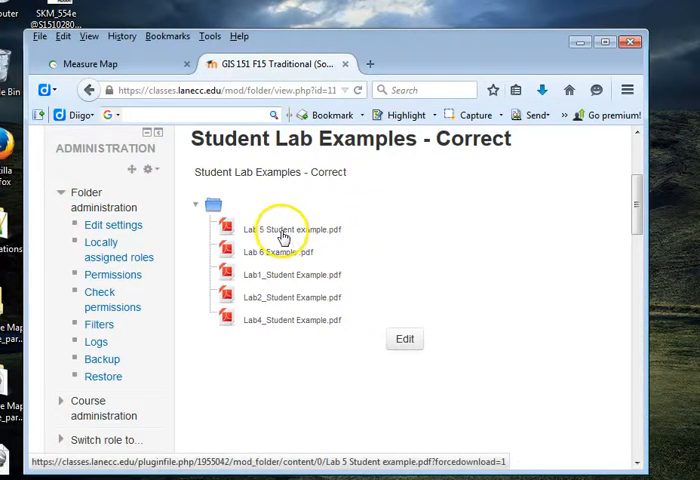
Download and save the 'Lab 5 Student example.pdf' file
left_click(288, 228)
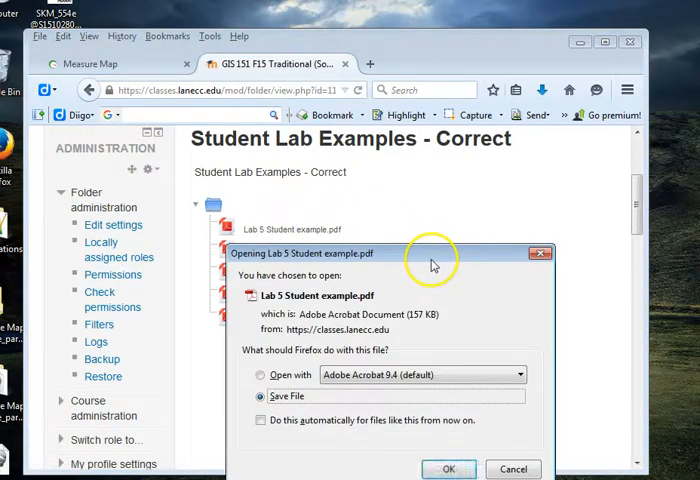
mouse_move(436, 260)
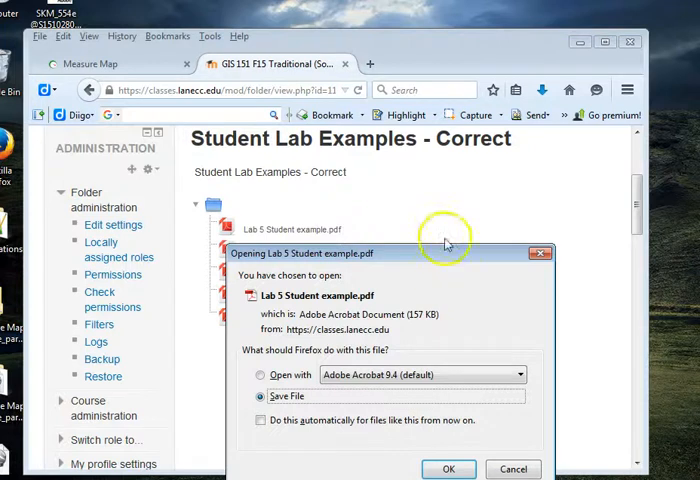
left_click(444, 468)
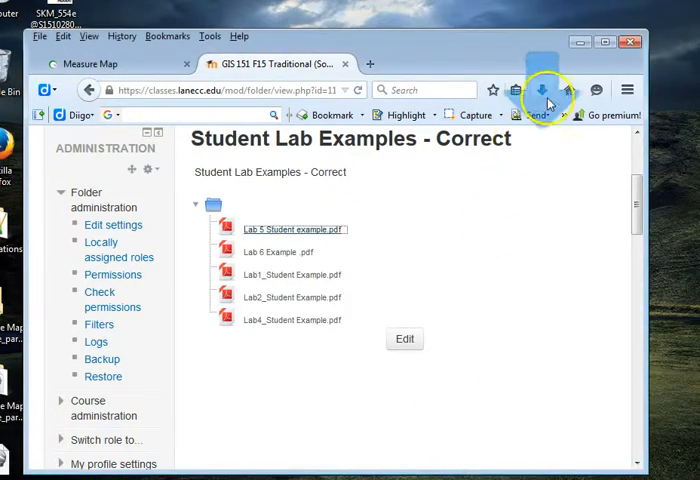
left_click(544, 88)
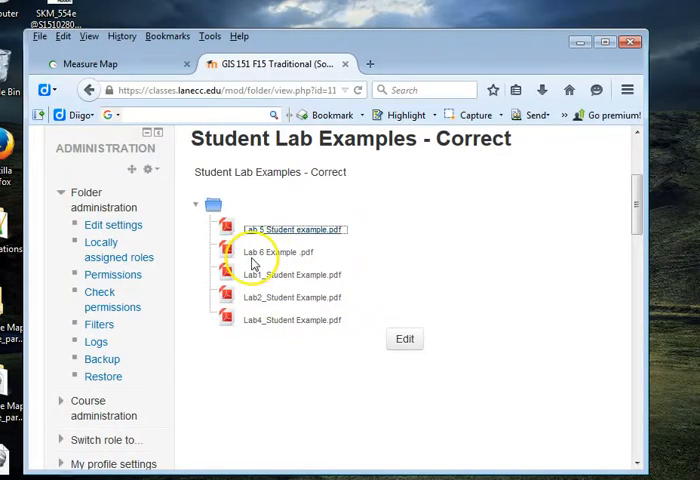
Download 'Lab 6 Example.pdf' and open it from the Firefox Downloads panel
left_click(270, 252)
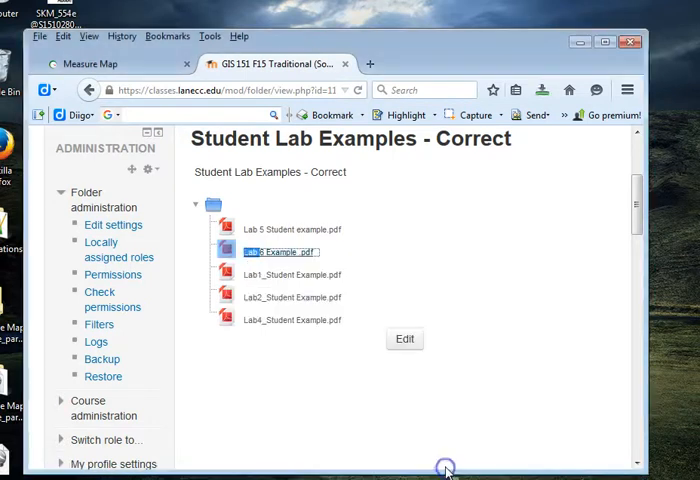
left_click(538, 88)
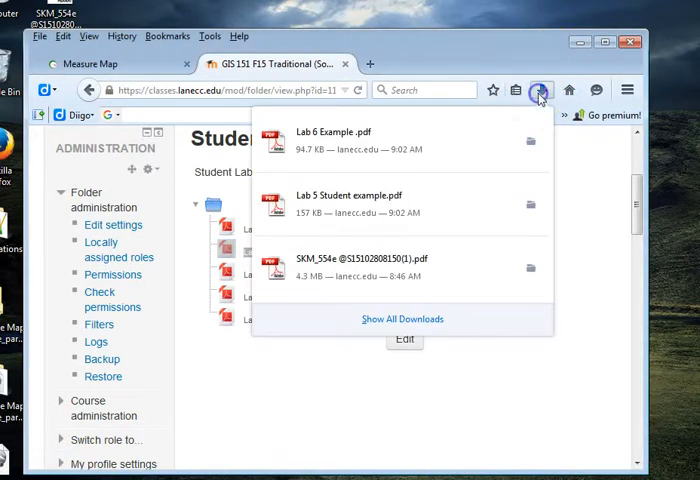
left_click(330, 136)
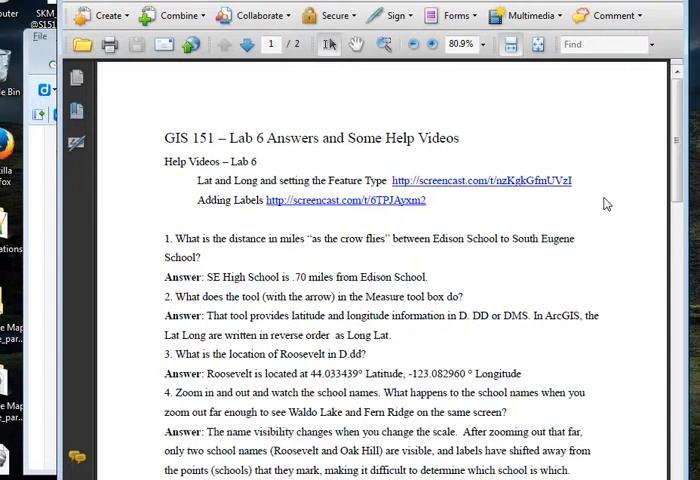
Scroll through the Lab 6 answers to question 11 and follow the arcg.is/1kUdlml map link
scroll("down", 3)
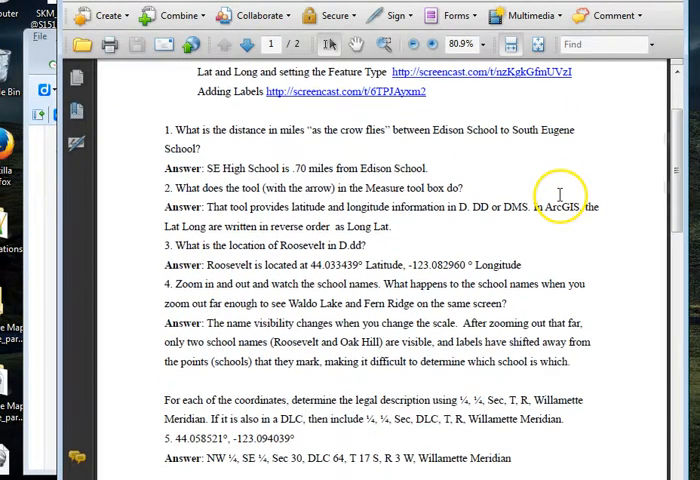
scroll("down", 3)
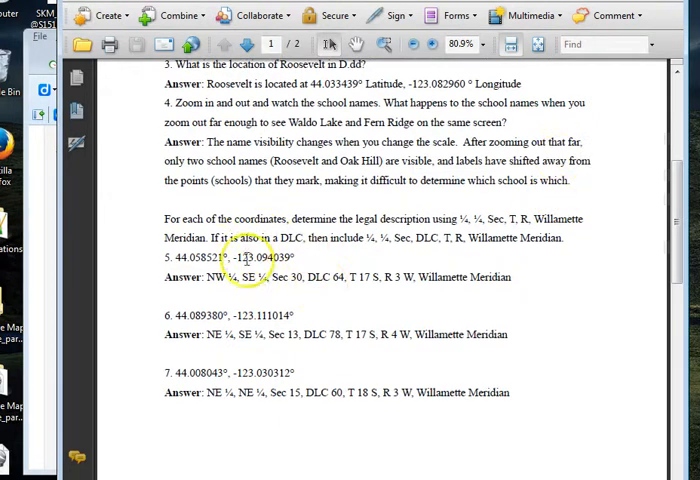
scroll("down", 3)
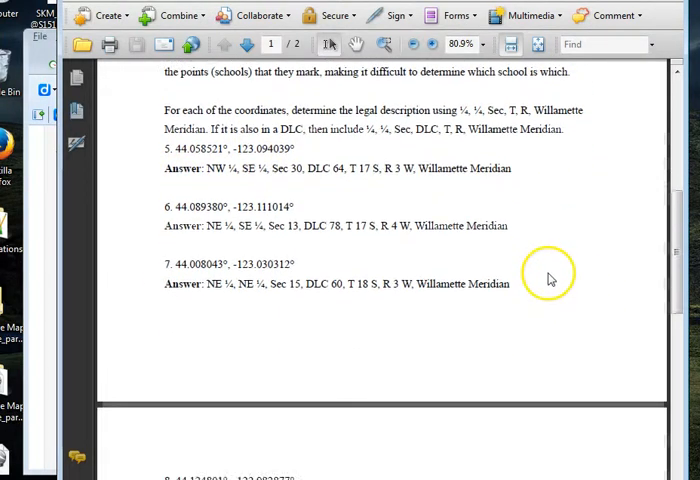
left_click(268, 44)
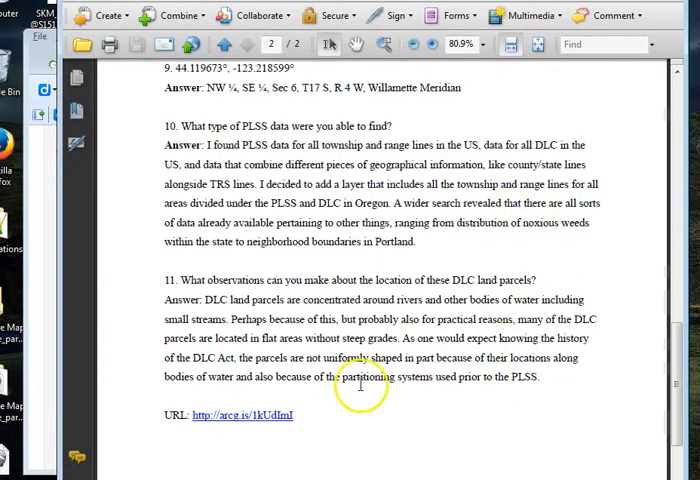
scroll("down", 3)
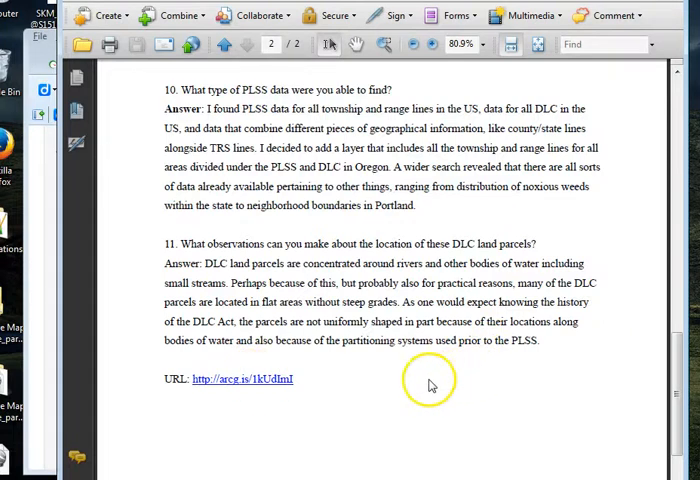
mouse_move(276, 380)
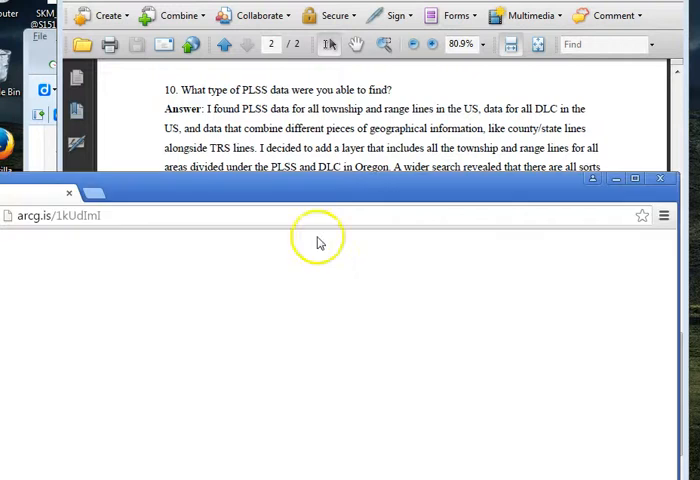
mouse_move(284, 196)
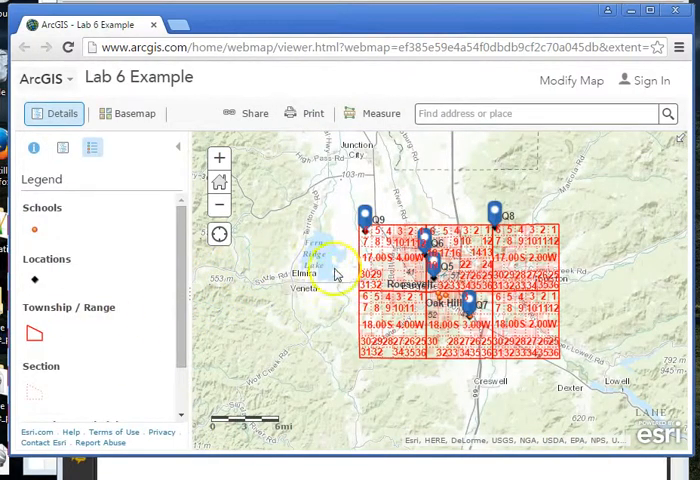
mouse_move(258, 24)
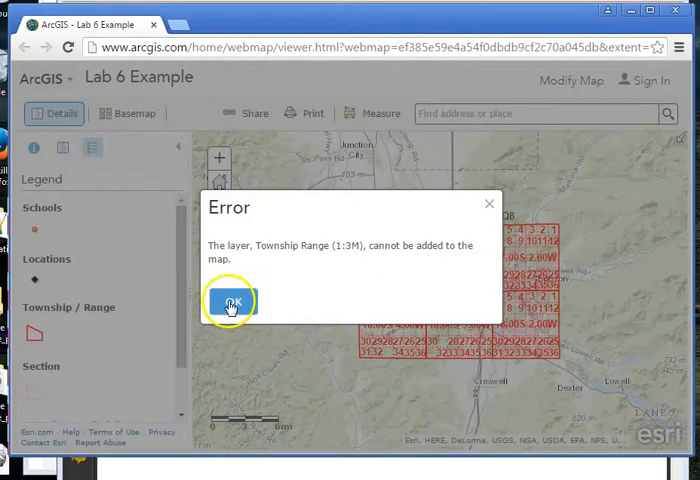
Dismiss the Township Range layer error and view a township section's pop-up details
left_click(230, 300)
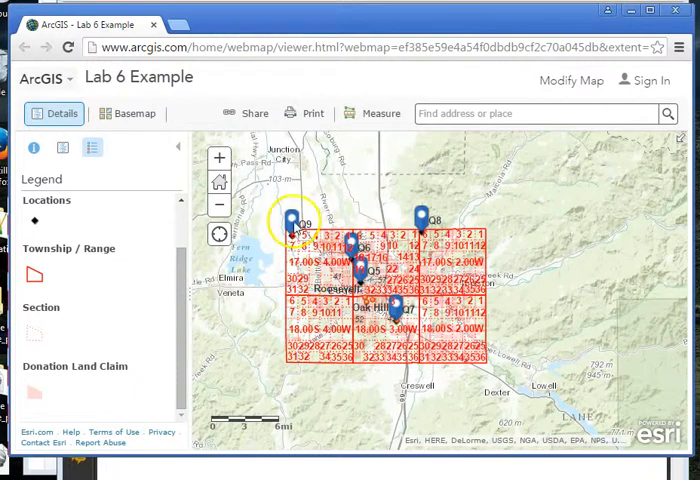
left_click(300, 230)
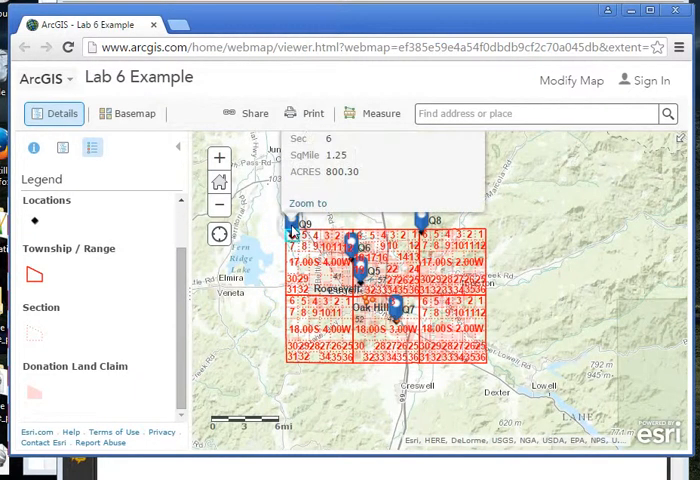
mouse_move(528, 244)
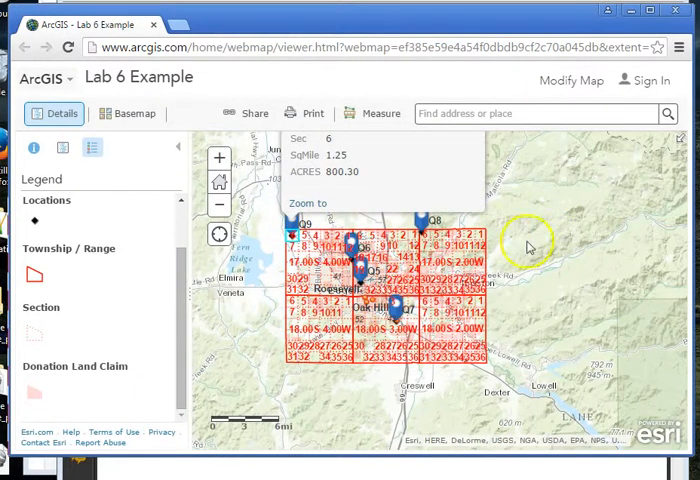
left_click(290, 228)
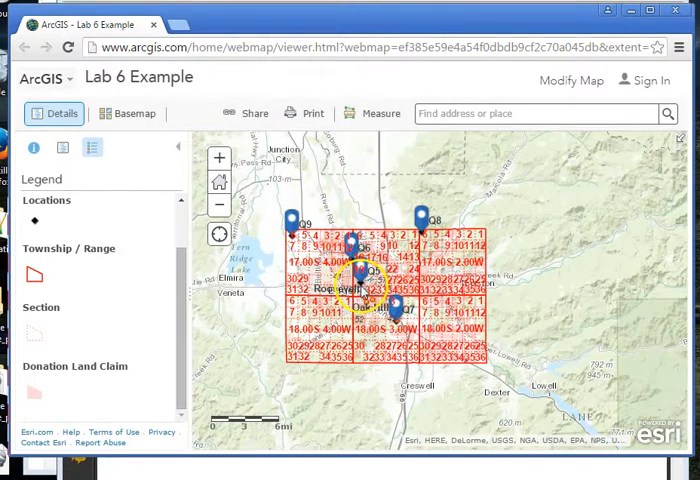
View a Donation Land Claim parcel's pop-up, then return to the Lab 6 answers in Acrobat
left_click(360, 272)
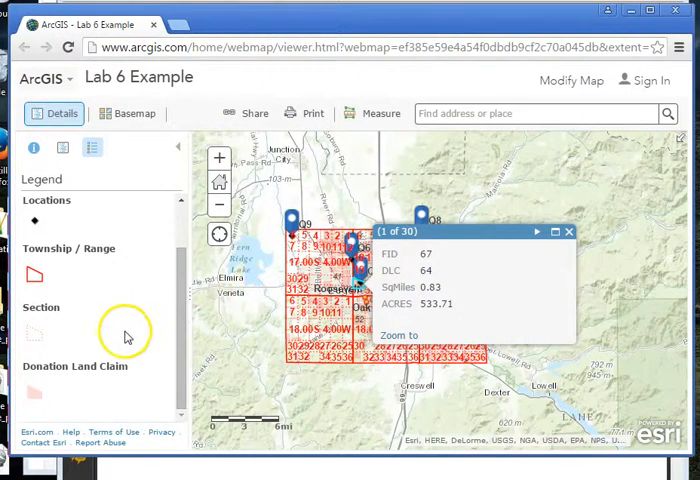
mouse_move(616, 230)
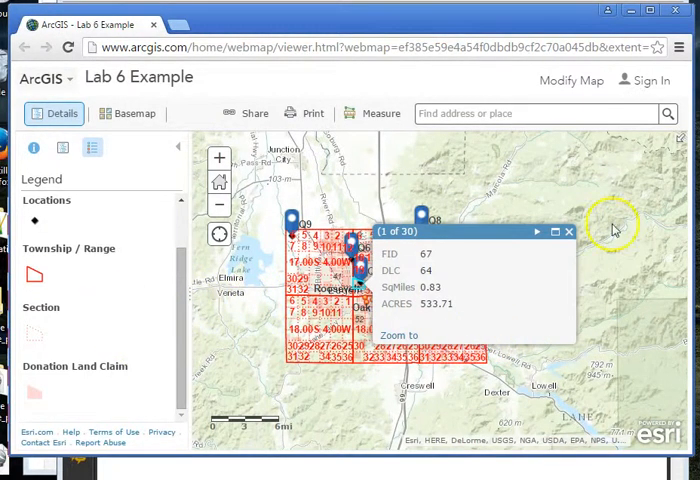
left_click(568, 232)
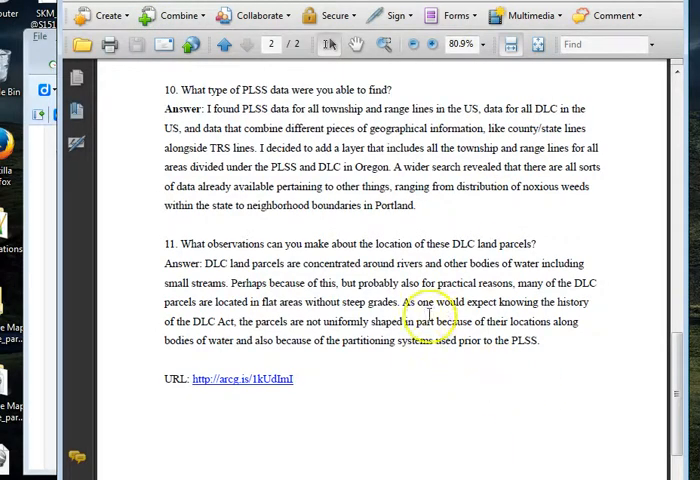
Return to the Moodle tab showing the Student Lab Examples - Correct folder
left_click(228, 44)
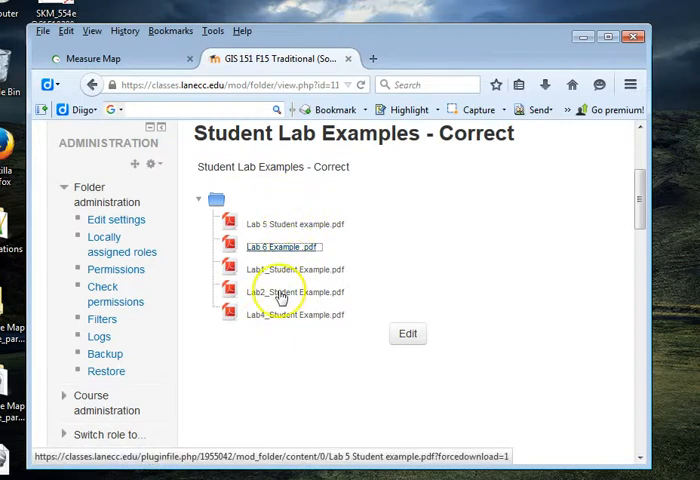
mouse_move(270, 320)
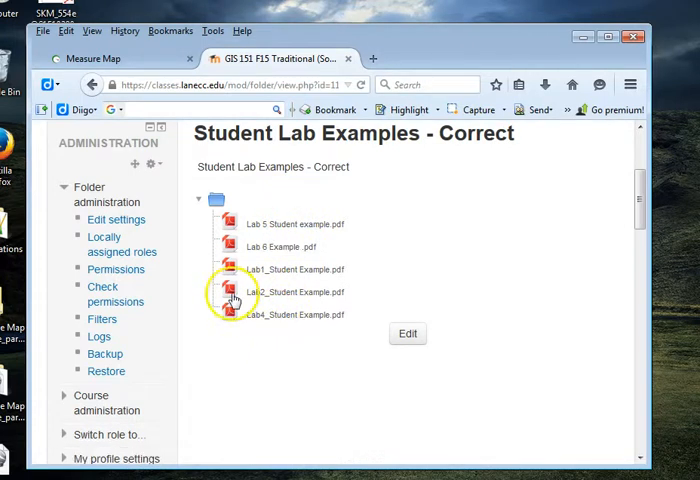
mouse_move(240, 324)
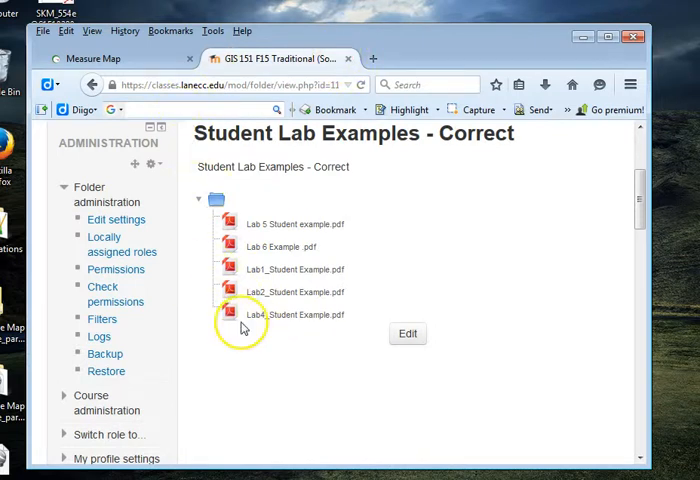
mouse_move(308, 376)
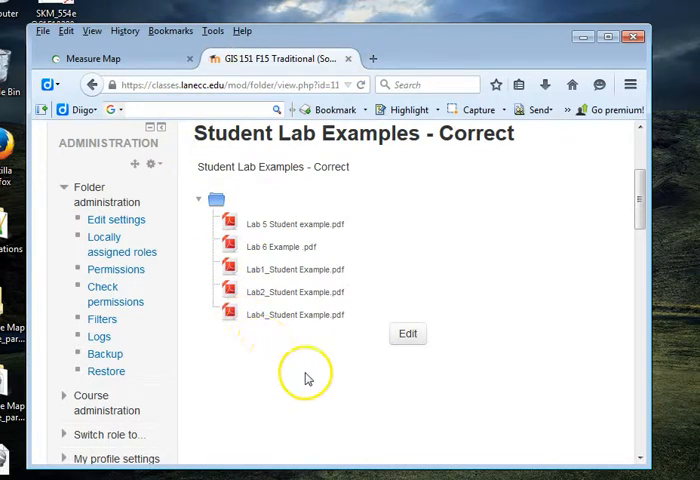
mouse_move(144, 72)
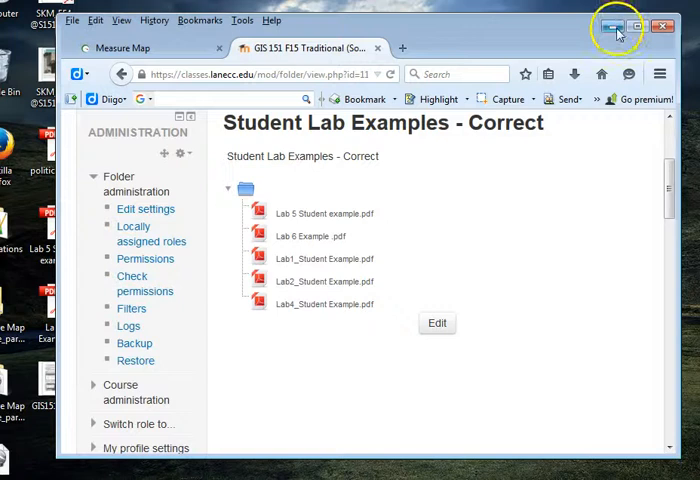
Minimize Firefox and open the dnrgps folder inside Applications
left_click(620, 28)
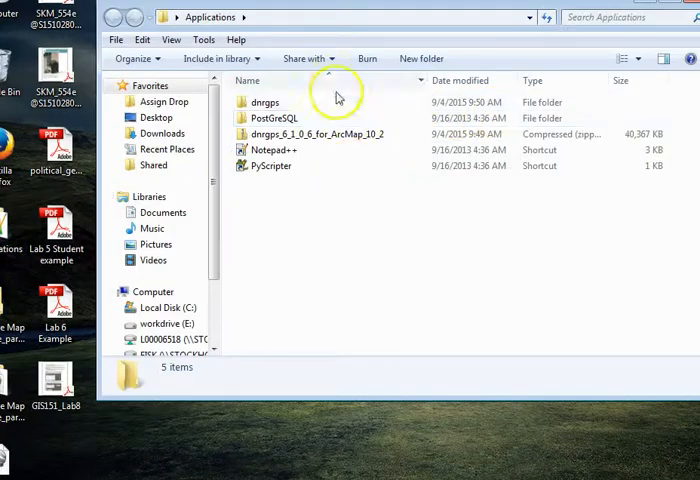
left_click(266, 102)
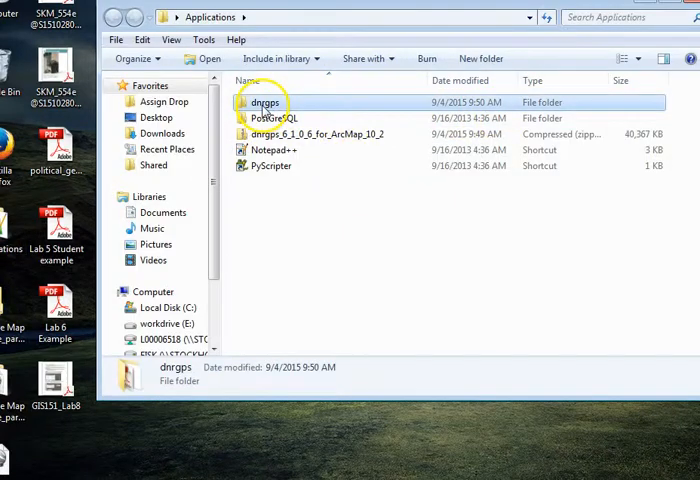
double_click(264, 102)
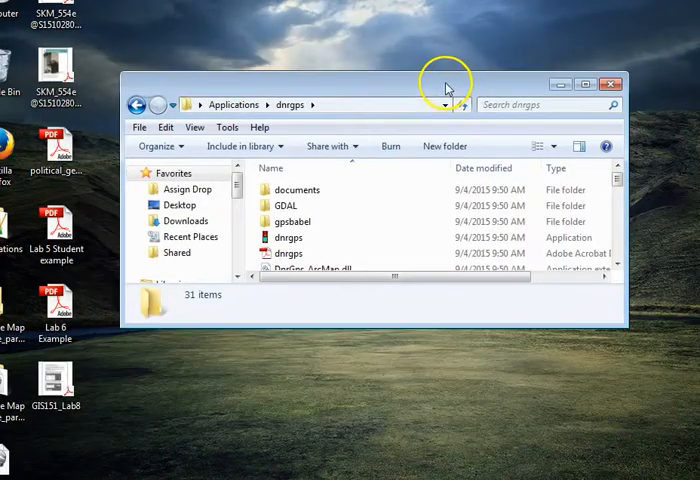
mouse_move(484, 88)
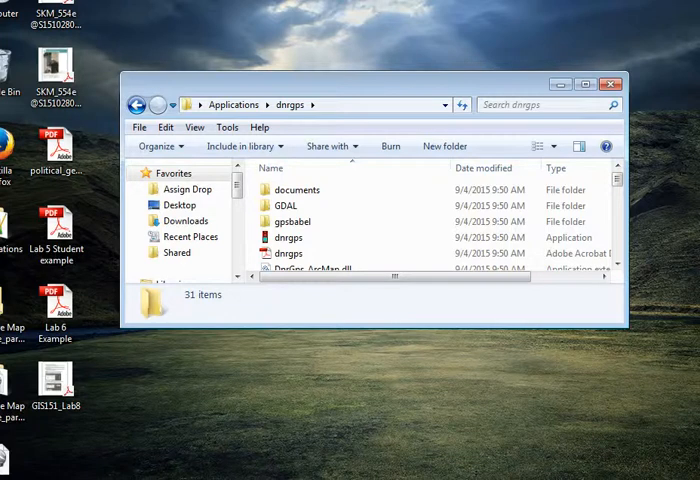
double_click(288, 236)
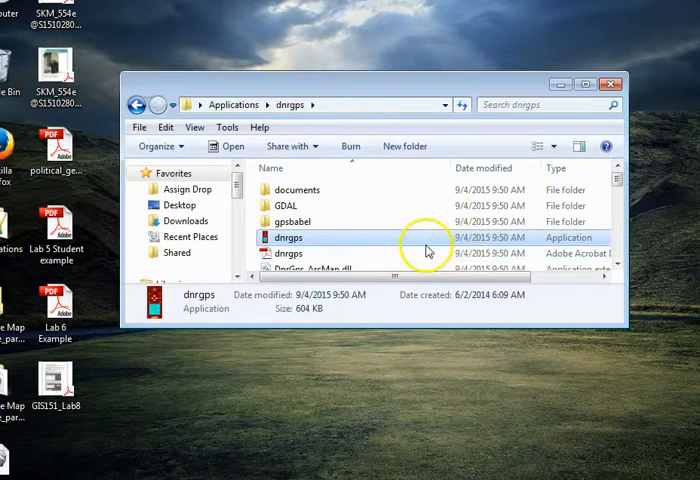
Launch DNR GPS, dismiss the log file error and start File > Load From > File
double_click(288, 236)
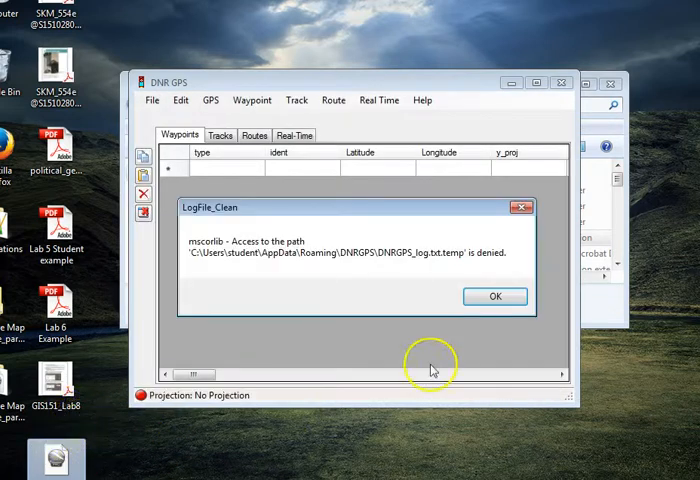
left_click(496, 296)
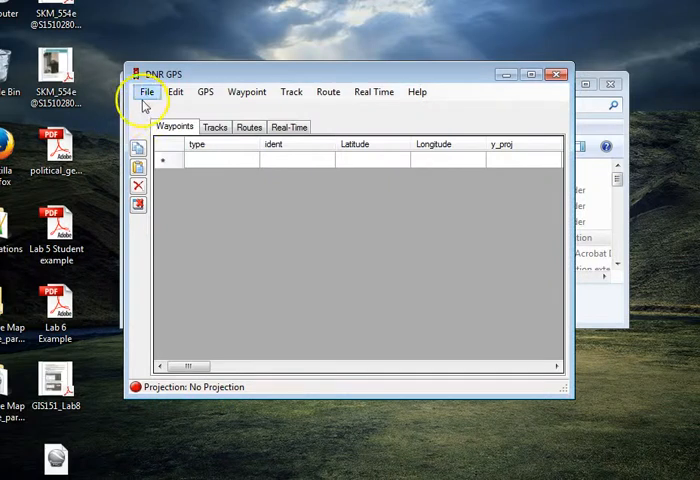
left_click(204, 92)
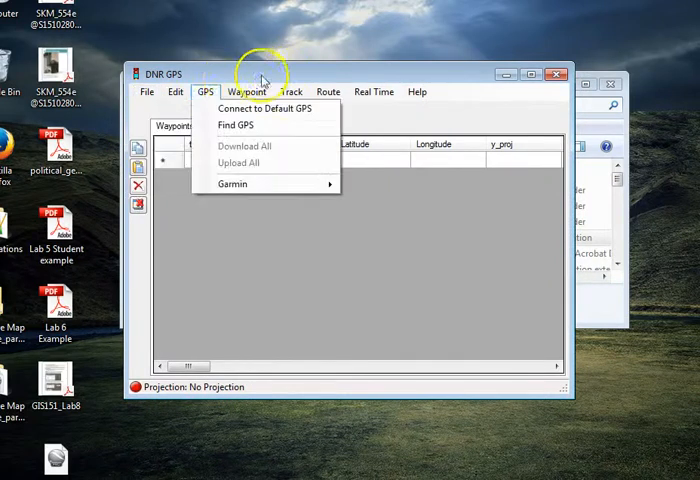
left_click(148, 92)
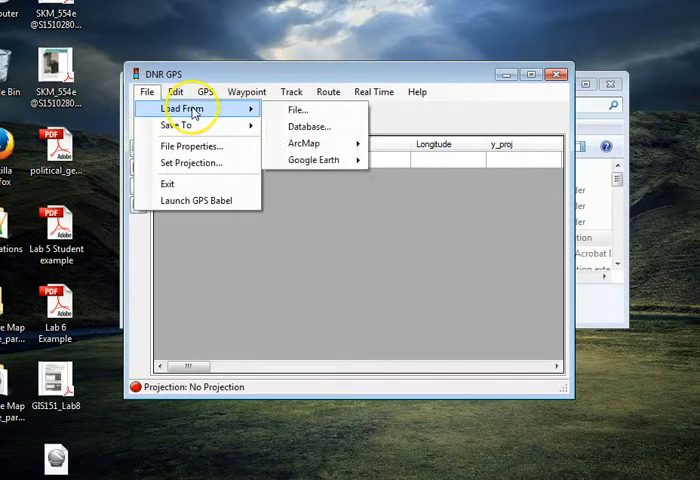
left_click(296, 108)
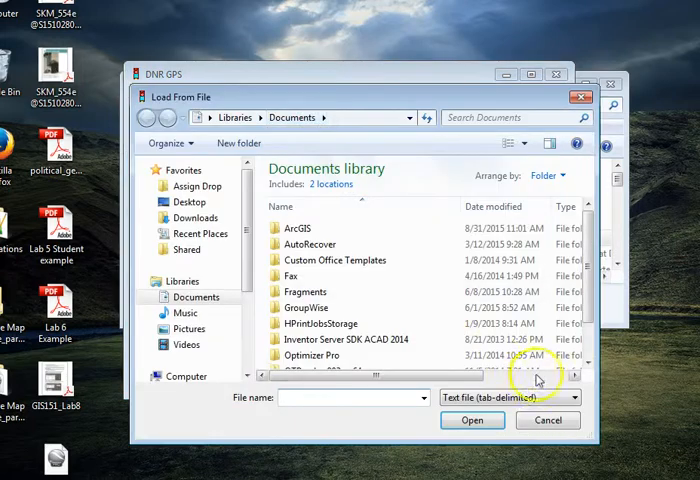
Set the file type to Google Earth KML and browse to the Desktop
left_click(578, 398)
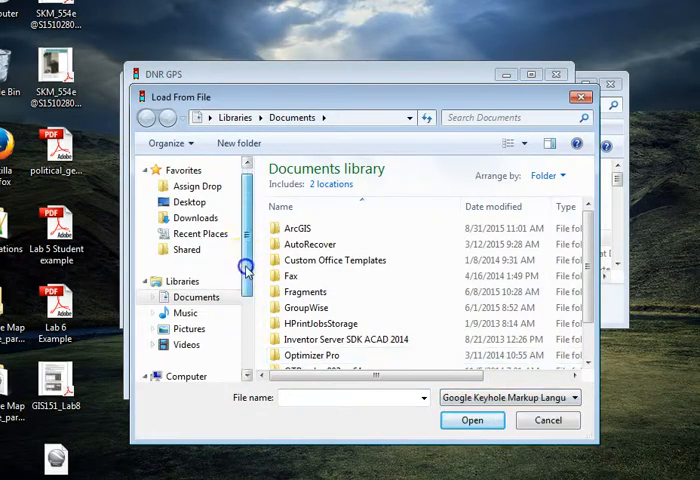
left_click(188, 200)
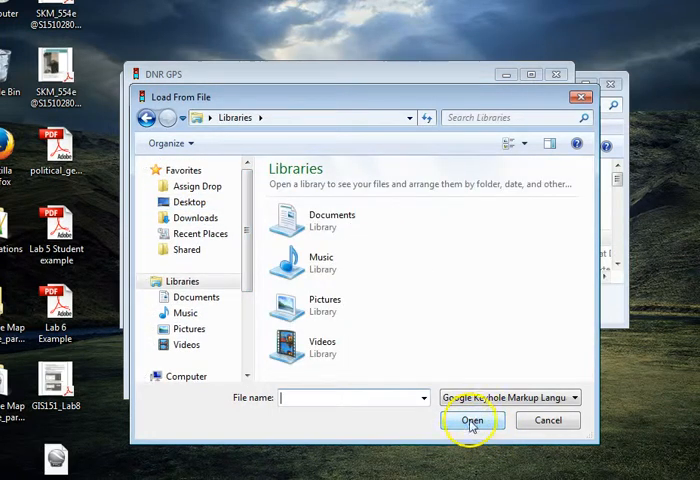
left_click(188, 200)
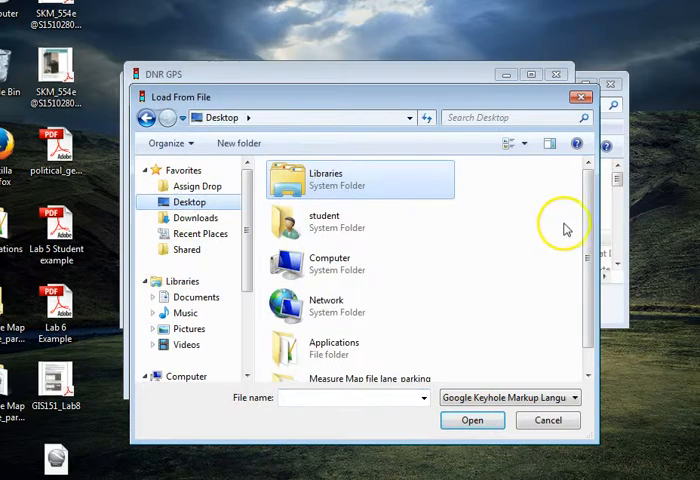
scroll("down", 3)
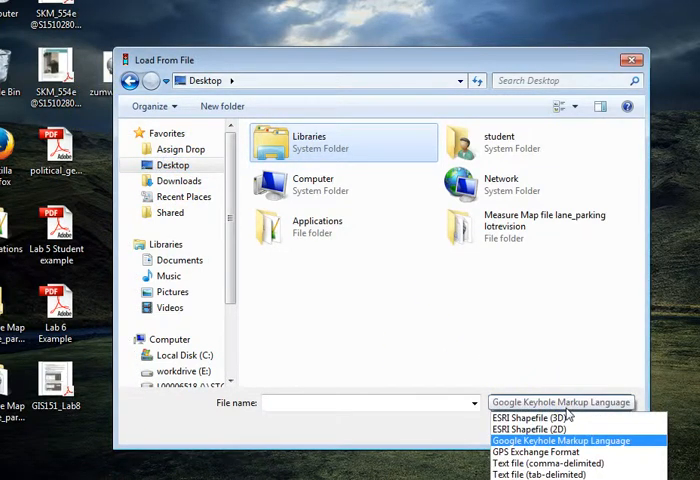
left_click(528, 424)
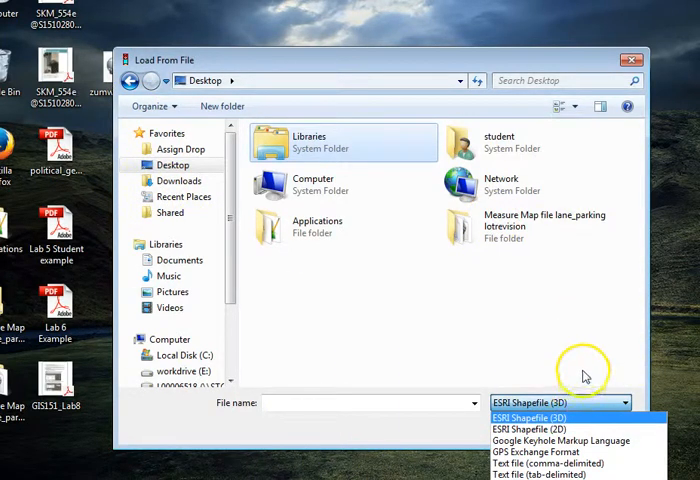
left_click(560, 440)
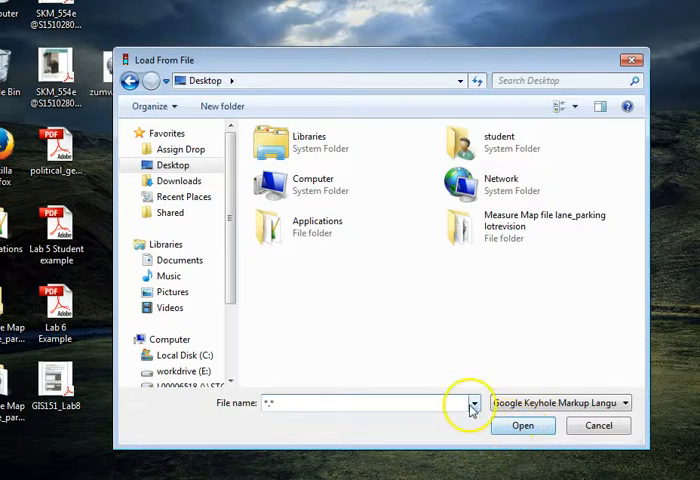
Open the Zumwalt dog park KML file and confirm the waypoint name field
left_click(364, 404)
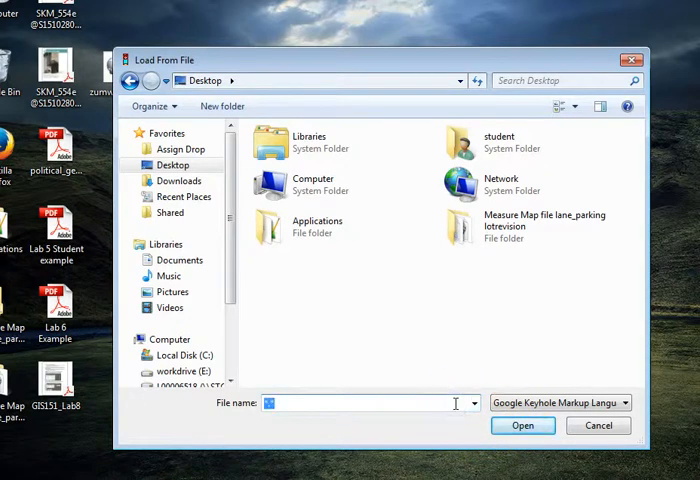
scroll("down", 3)
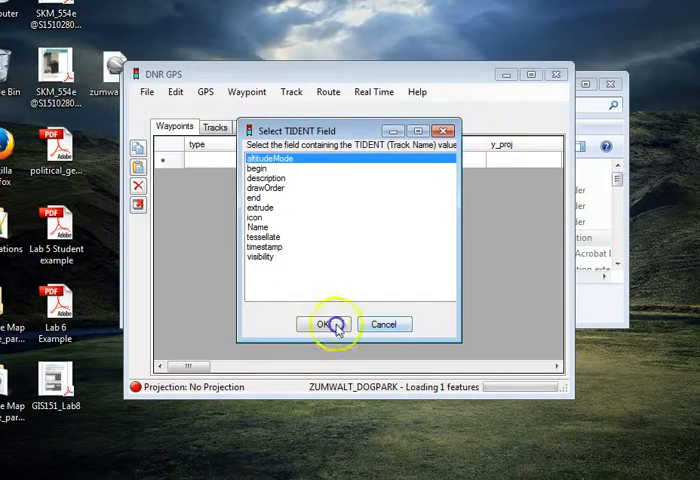
left_click(316, 324)
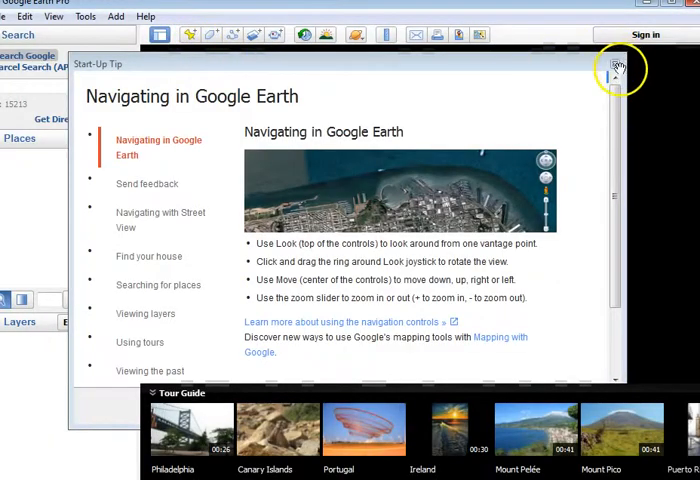
Close the Google Earth start-up tip and add a new placemark named 'k'
left_click(616, 68)
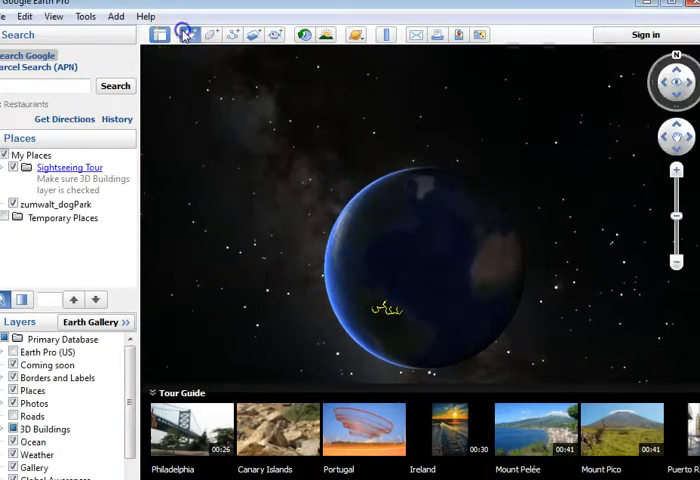
left_click(184, 32)
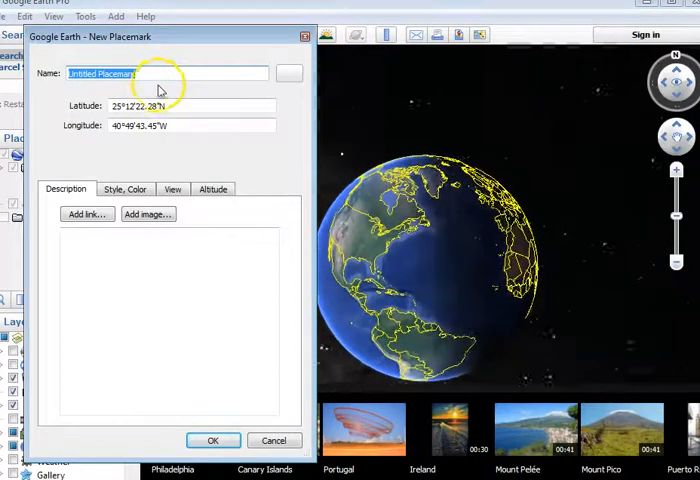
type("kml")
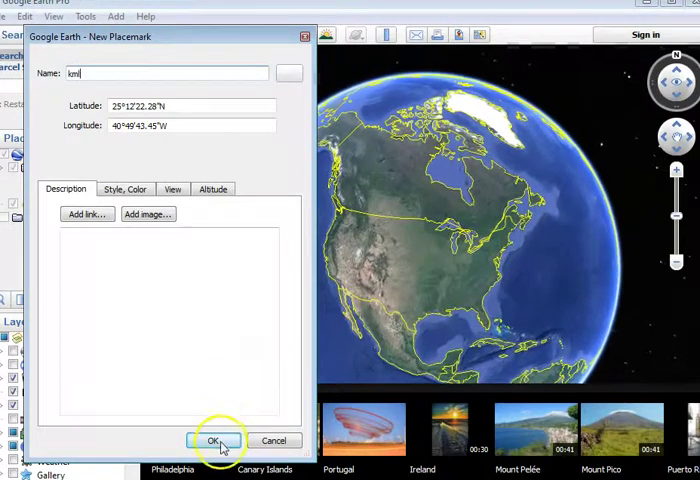
left_click(212, 440)
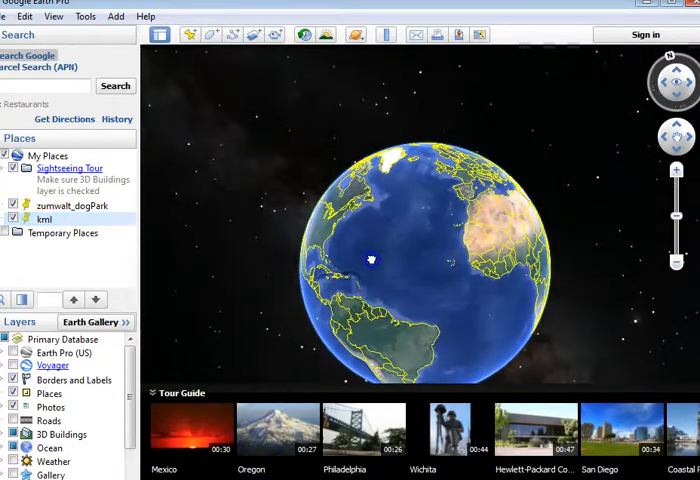
Add another placemark named 'kml' and save it to the Desktop as kml2 in KML format
left_click(230, 34)
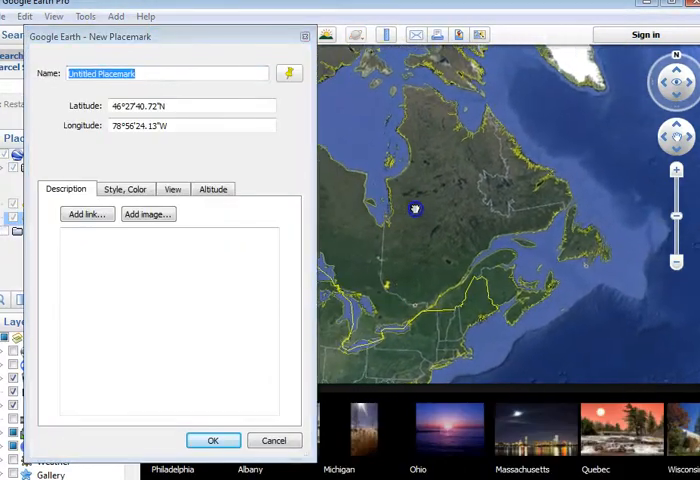
left_click(148, 76)
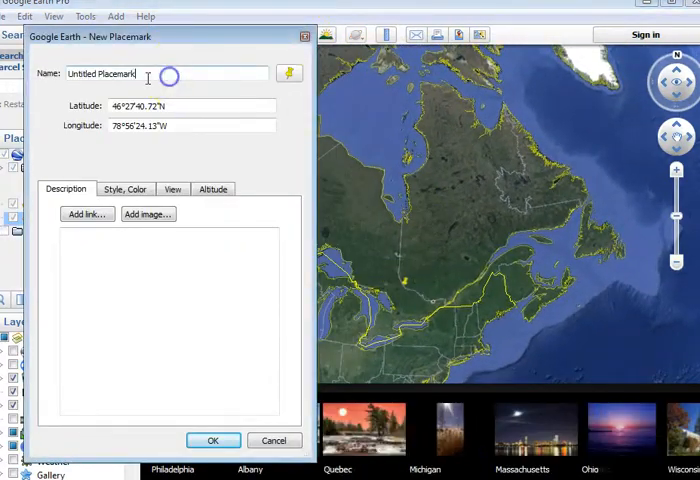
type("kml")
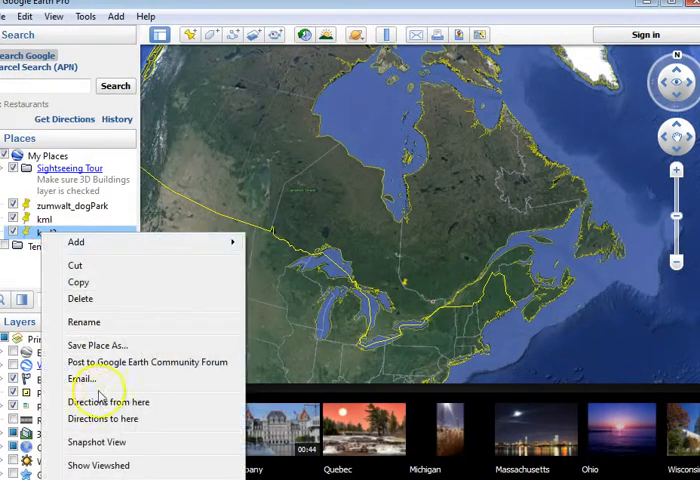
left_click(96, 344)
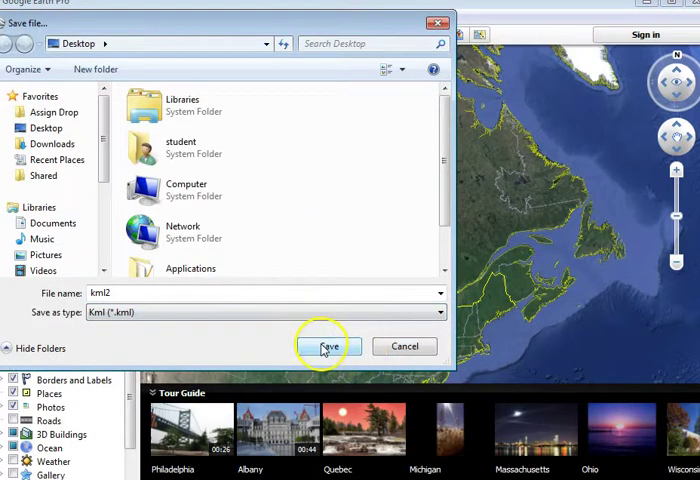
left_click(322, 346)
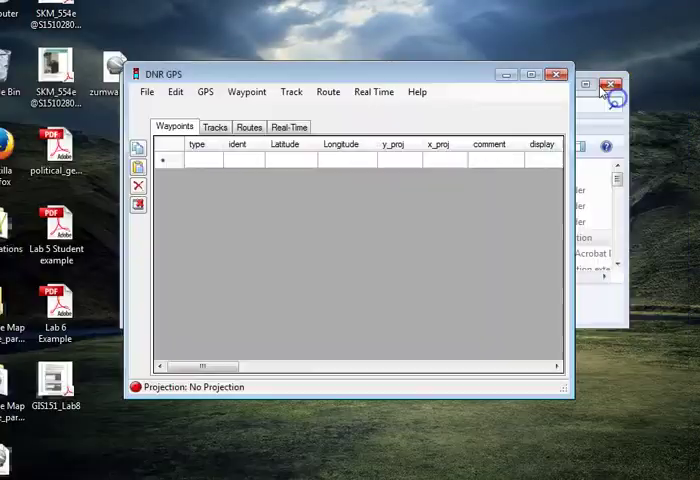
Load the kml2 file from the Desktop into DNR GPS as a waypoint
left_click(176, 92)
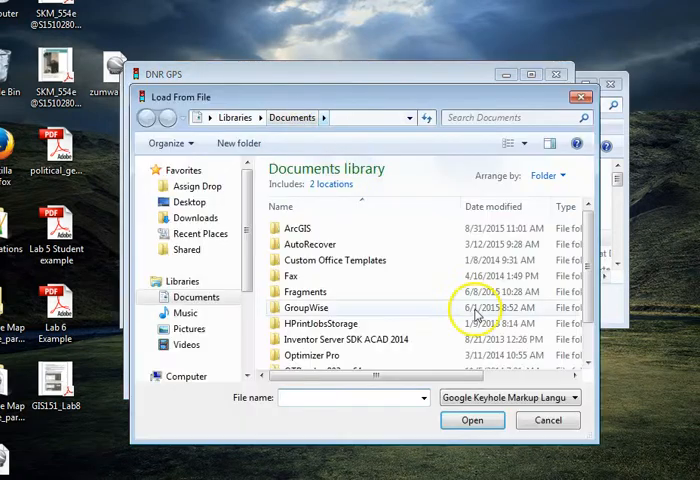
left_click(188, 200)
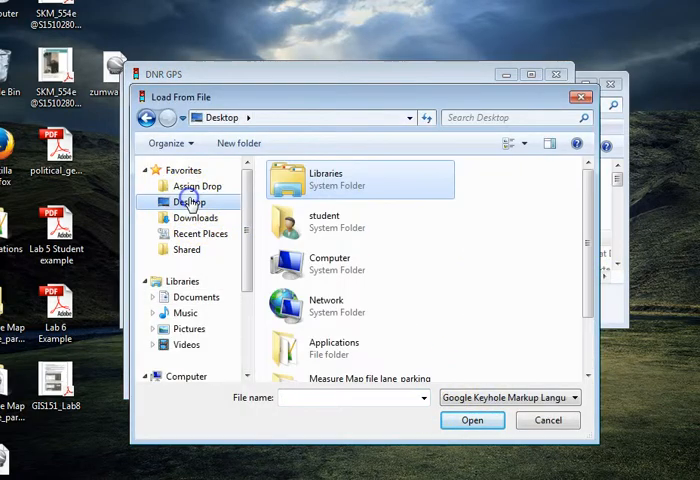
scroll("down", 3)
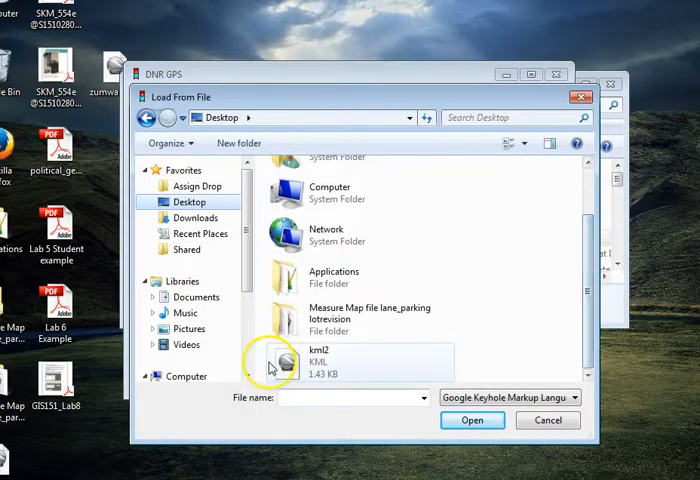
left_click(472, 420)
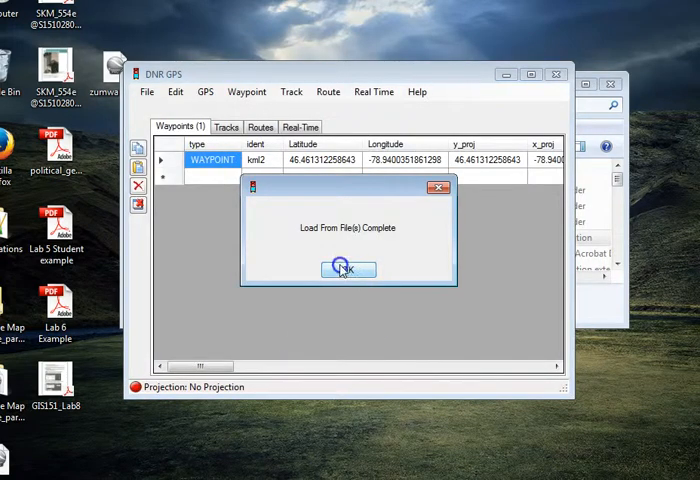
left_click(348, 268)
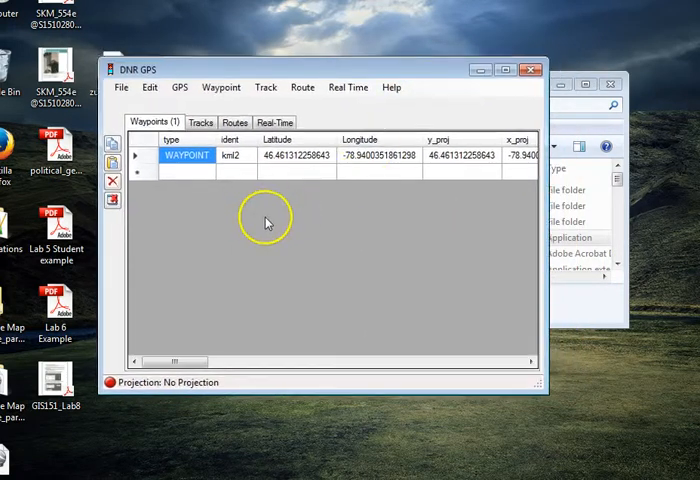
mouse_move(316, 214)
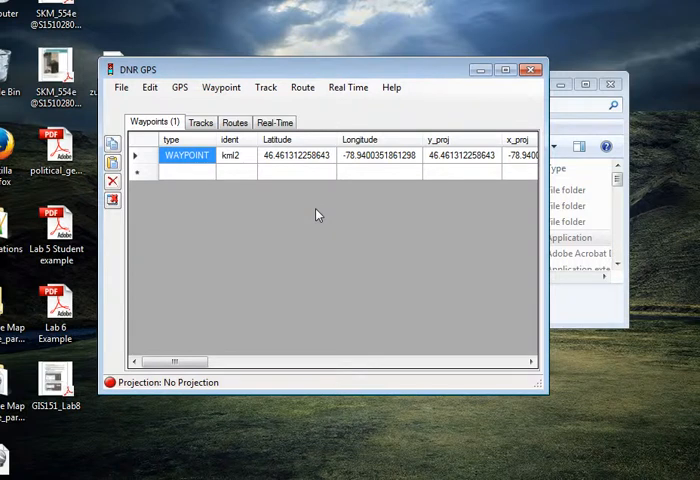
Attempt File > Save To > File and dismiss the access-denied error
left_click(124, 88)
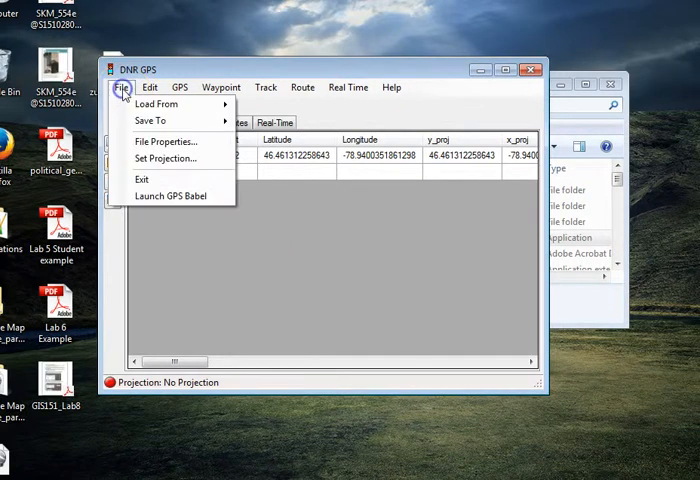
mouse_move(150, 120)
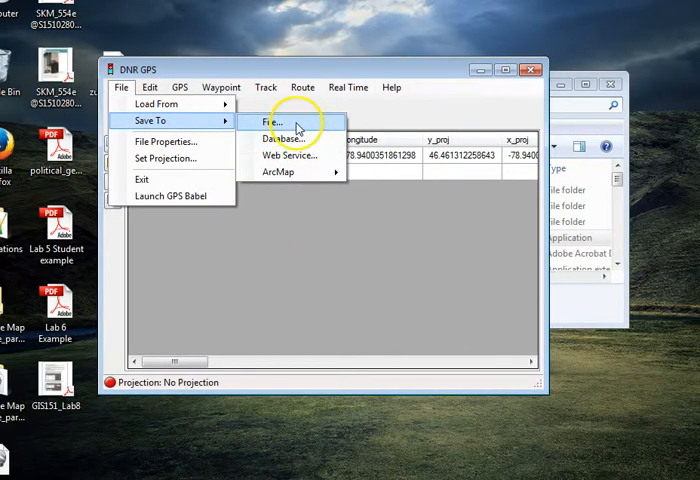
left_click(276, 122)
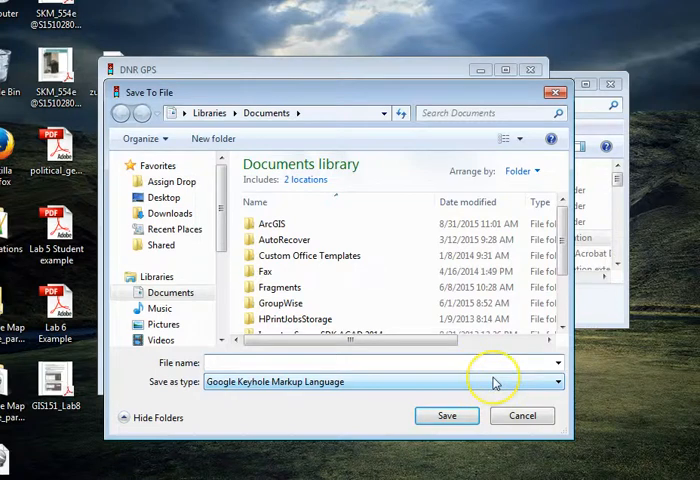
mouse_move(554, 92)
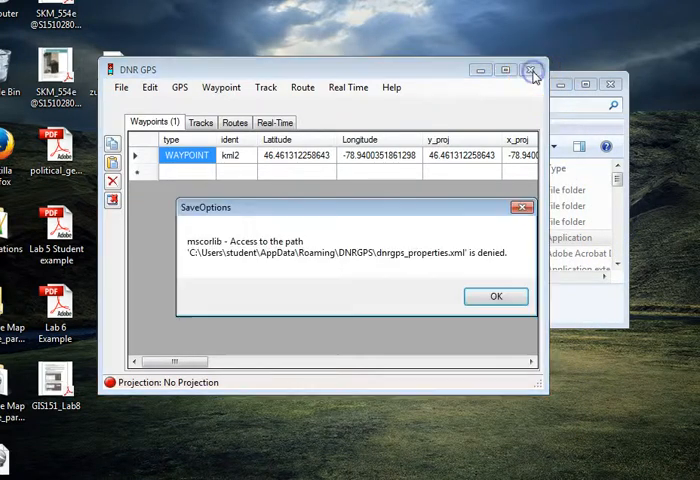
left_click(532, 64)
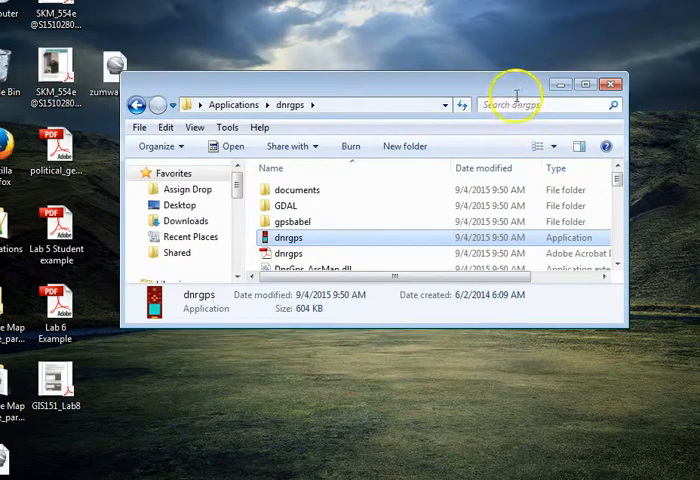
mouse_move(78, 428)
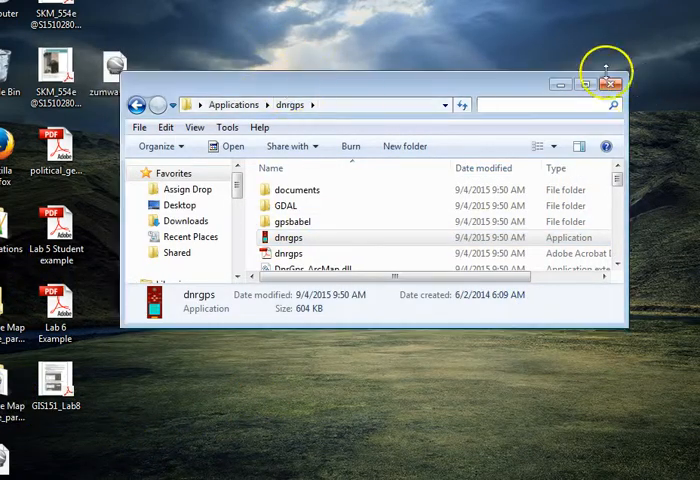
Close the dnrgps Windows Explorer window
left_click(616, 88)
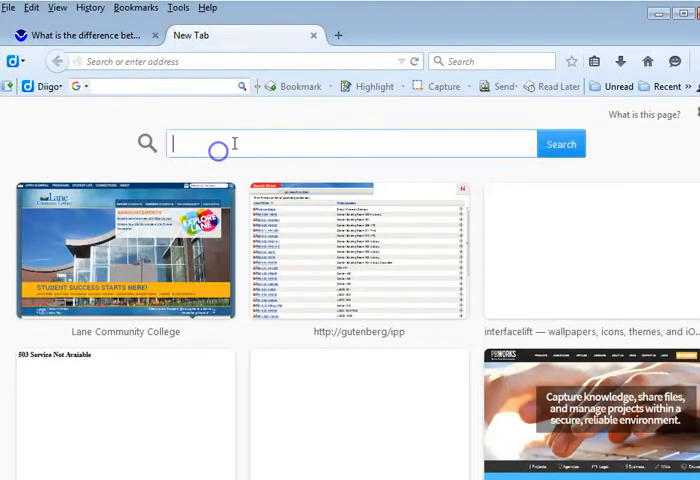
Search the address bar for 'measuremap' and scan the results
type("measuremap")
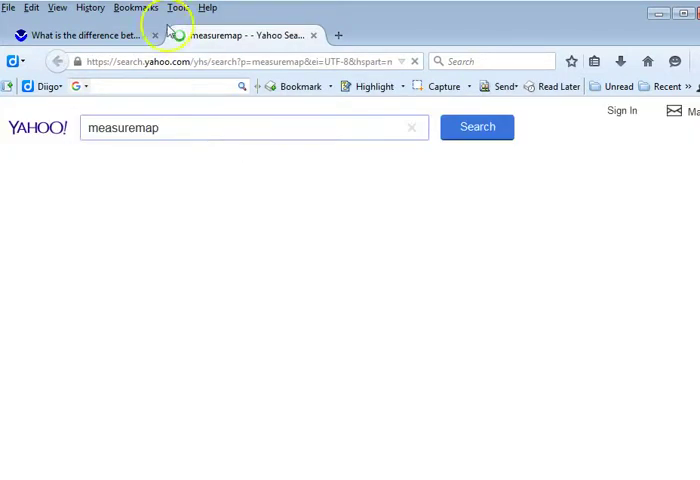
left_click(476, 128)
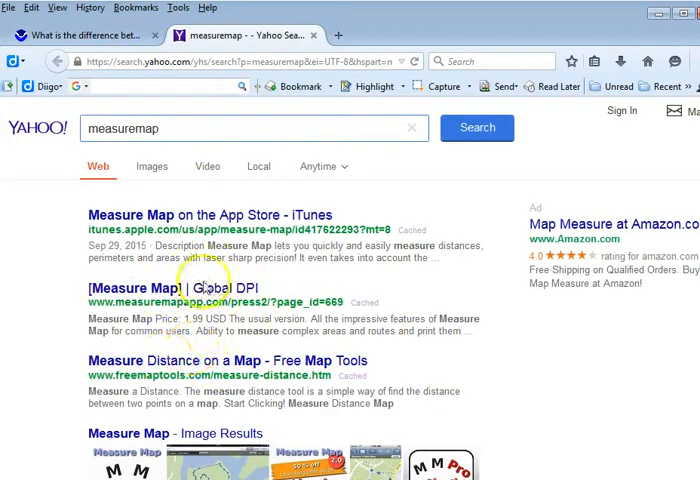
scroll("down", 3)
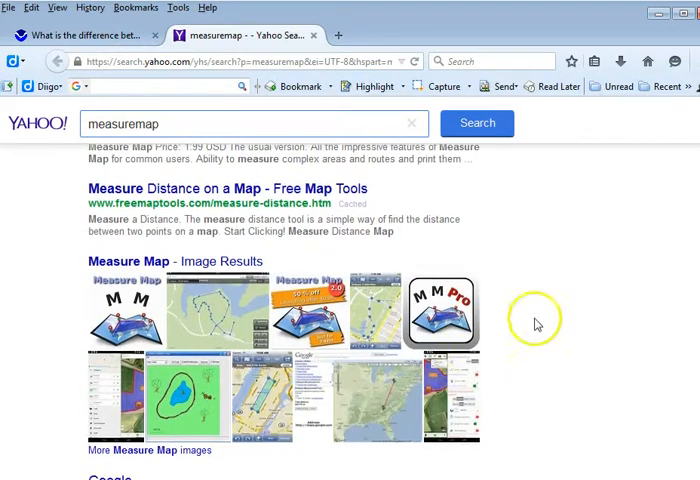
scroll("down", 3)
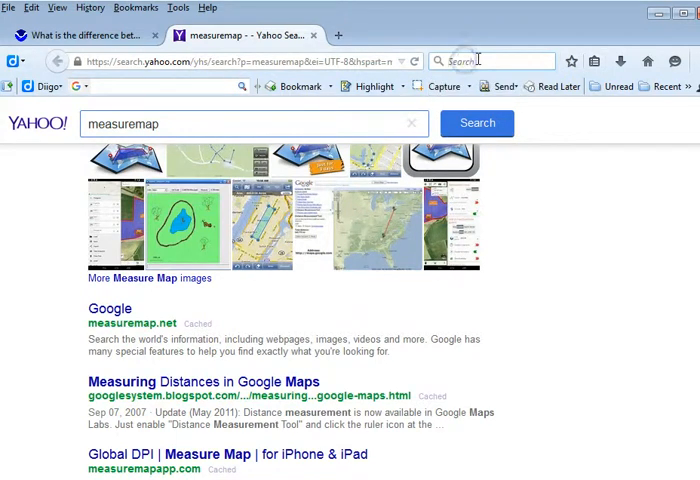
From the Google homepage, search 'measure map' and open the Measure Map site (victoralonso.net)
type("google")
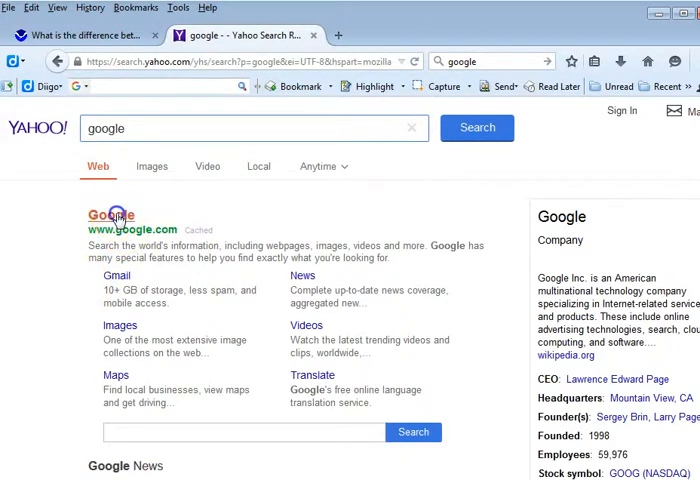
left_click(108, 214)
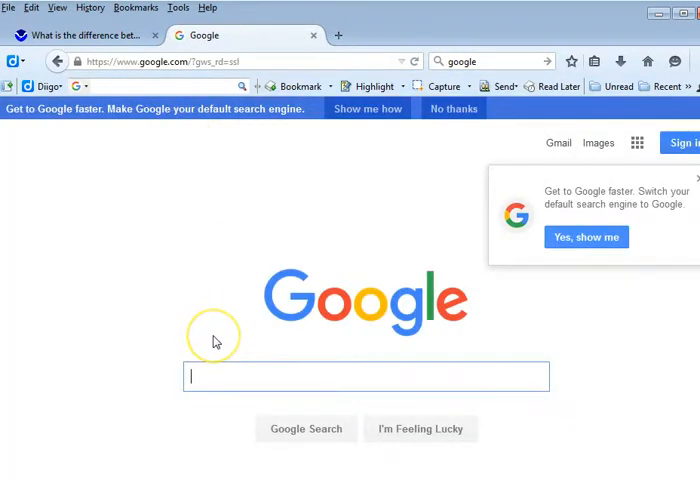
type("measure map")
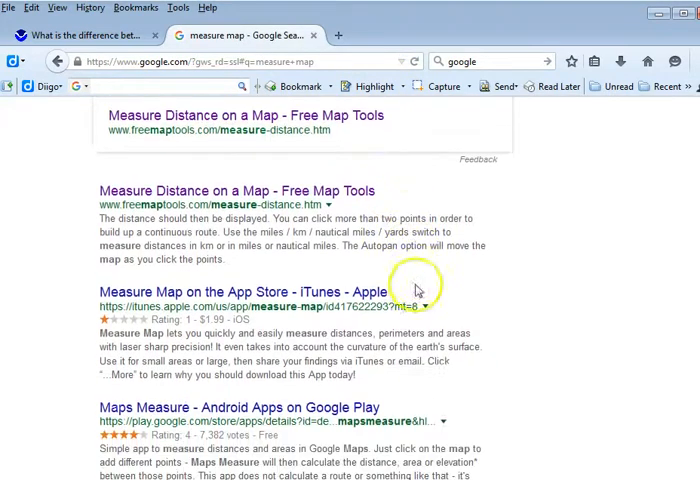
scroll("down", 3)
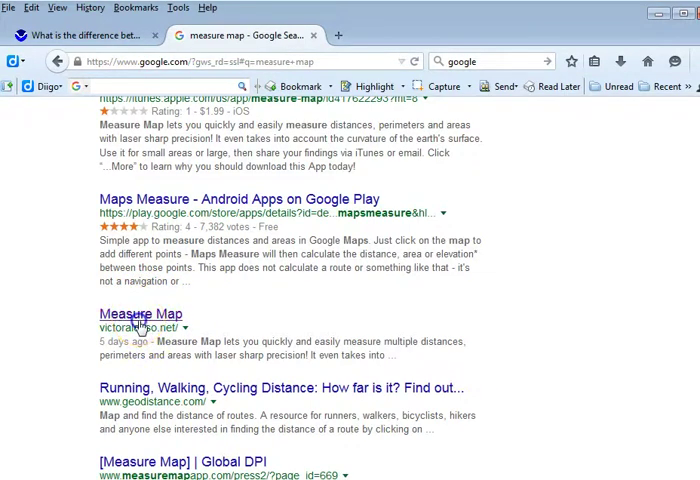
left_click(128, 314)
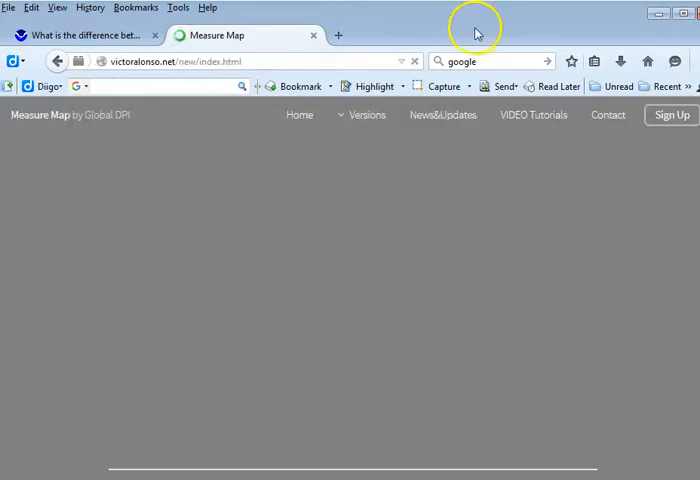